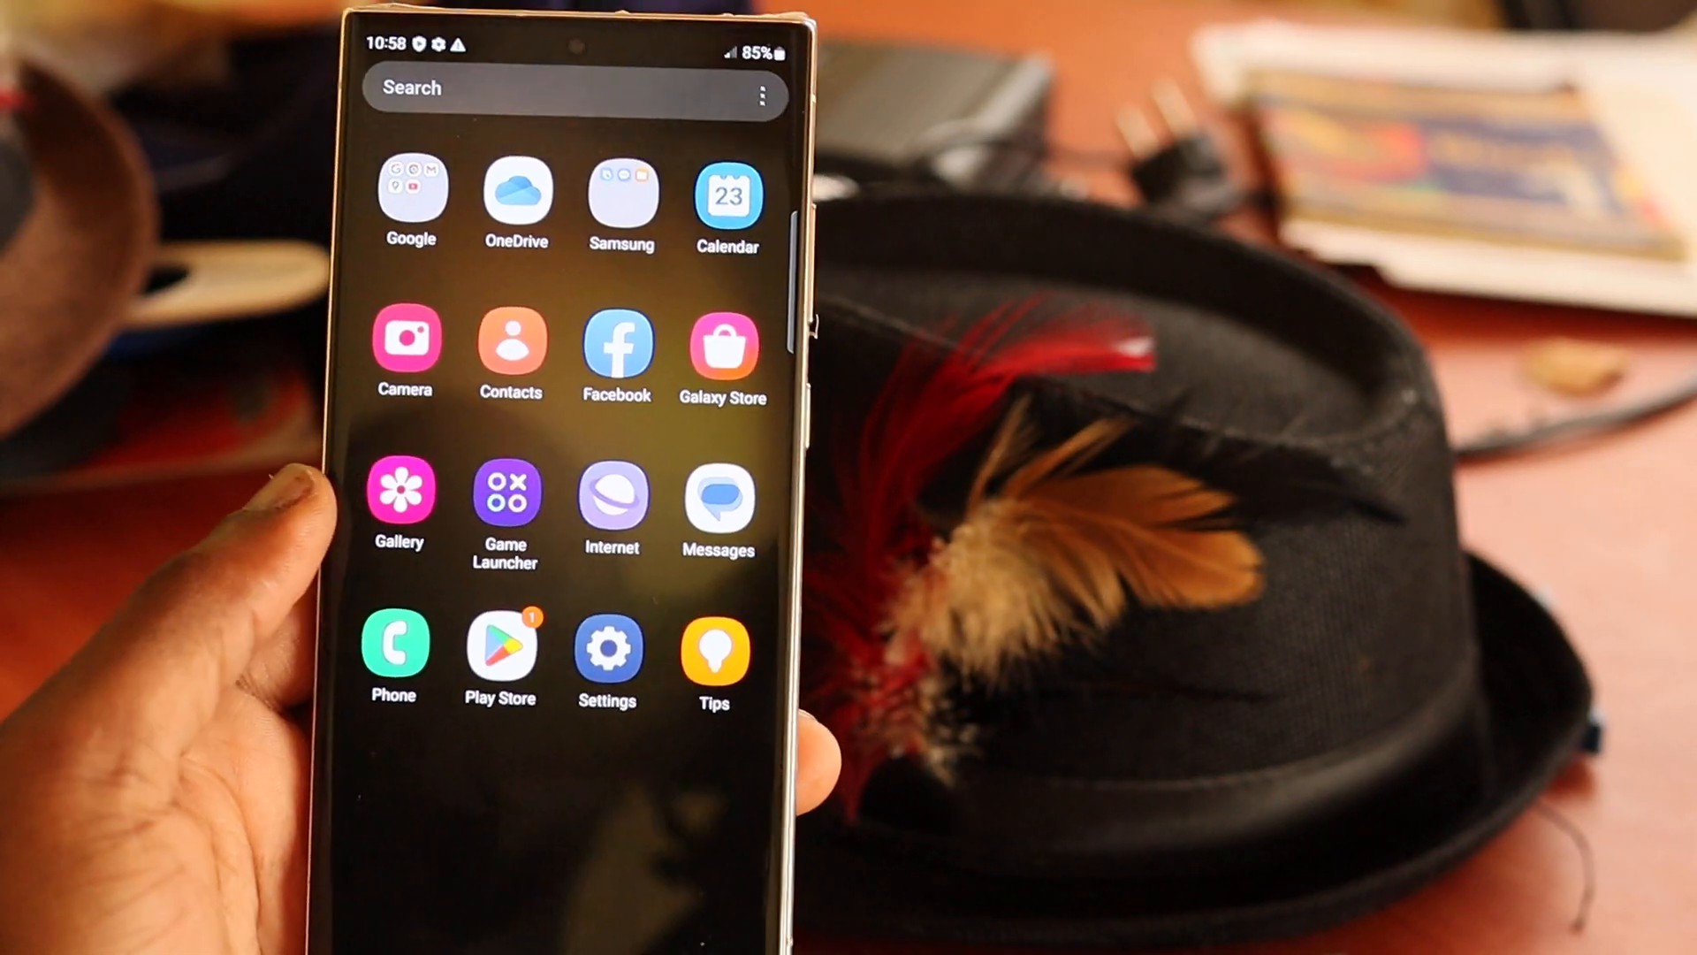
- Reach the Storage breakdown via Settings > Battery and device care, showing 14% used
left_click(607, 652)
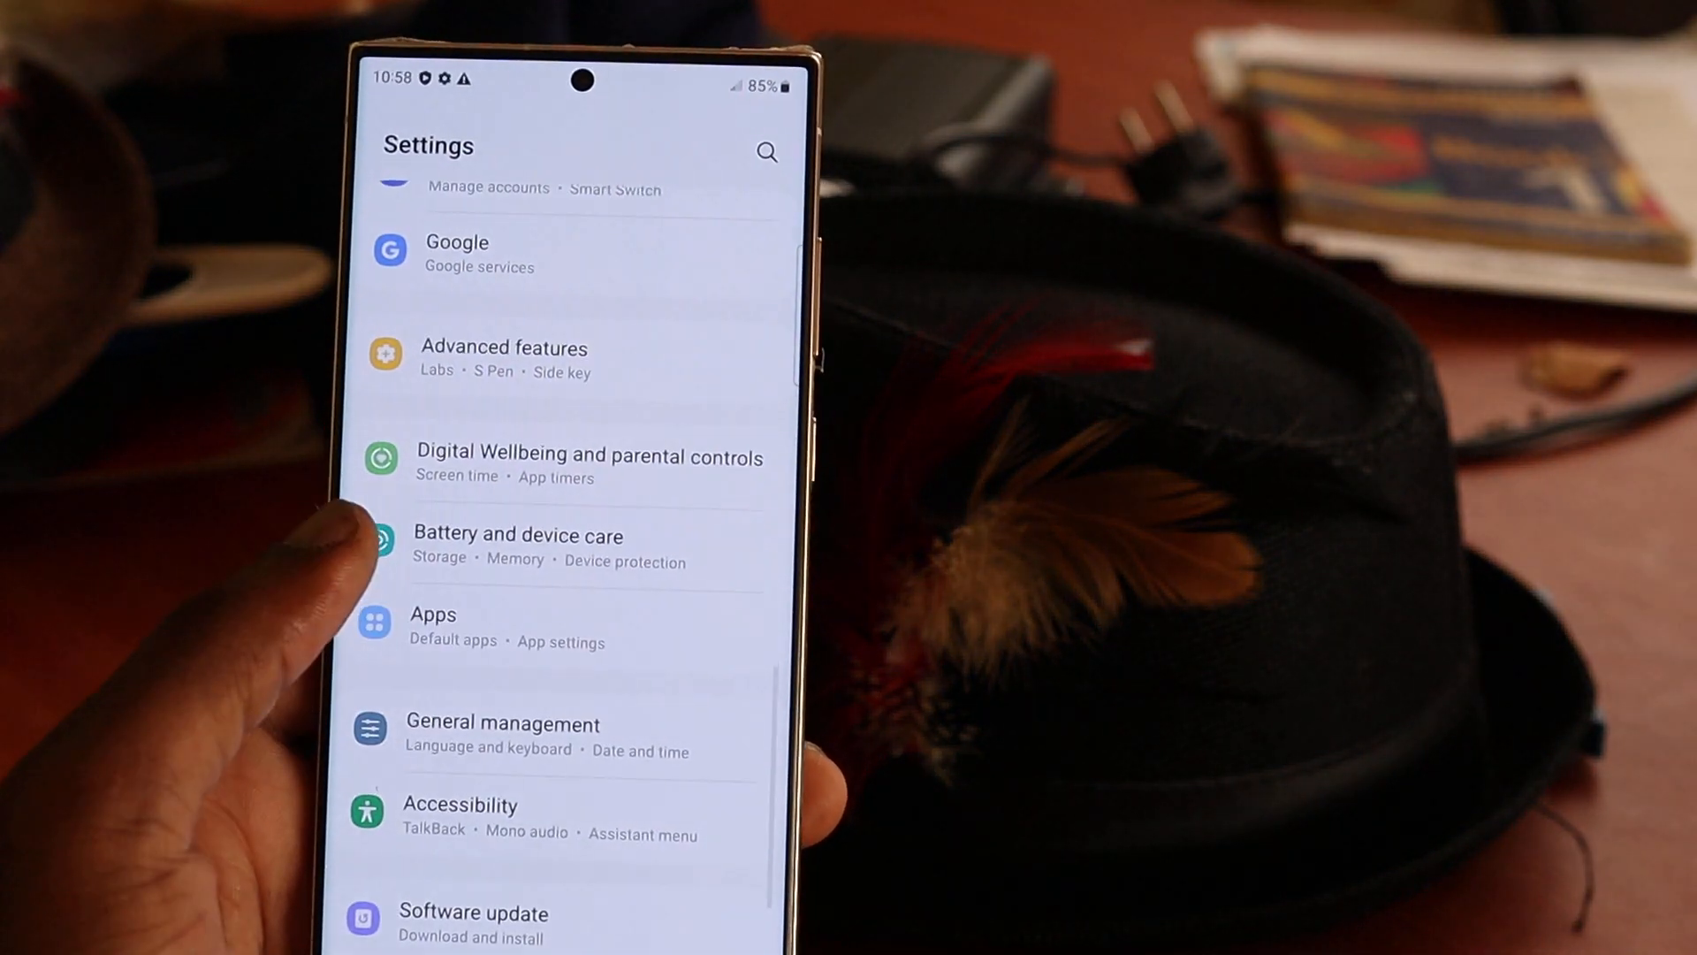
left_click(518, 533)
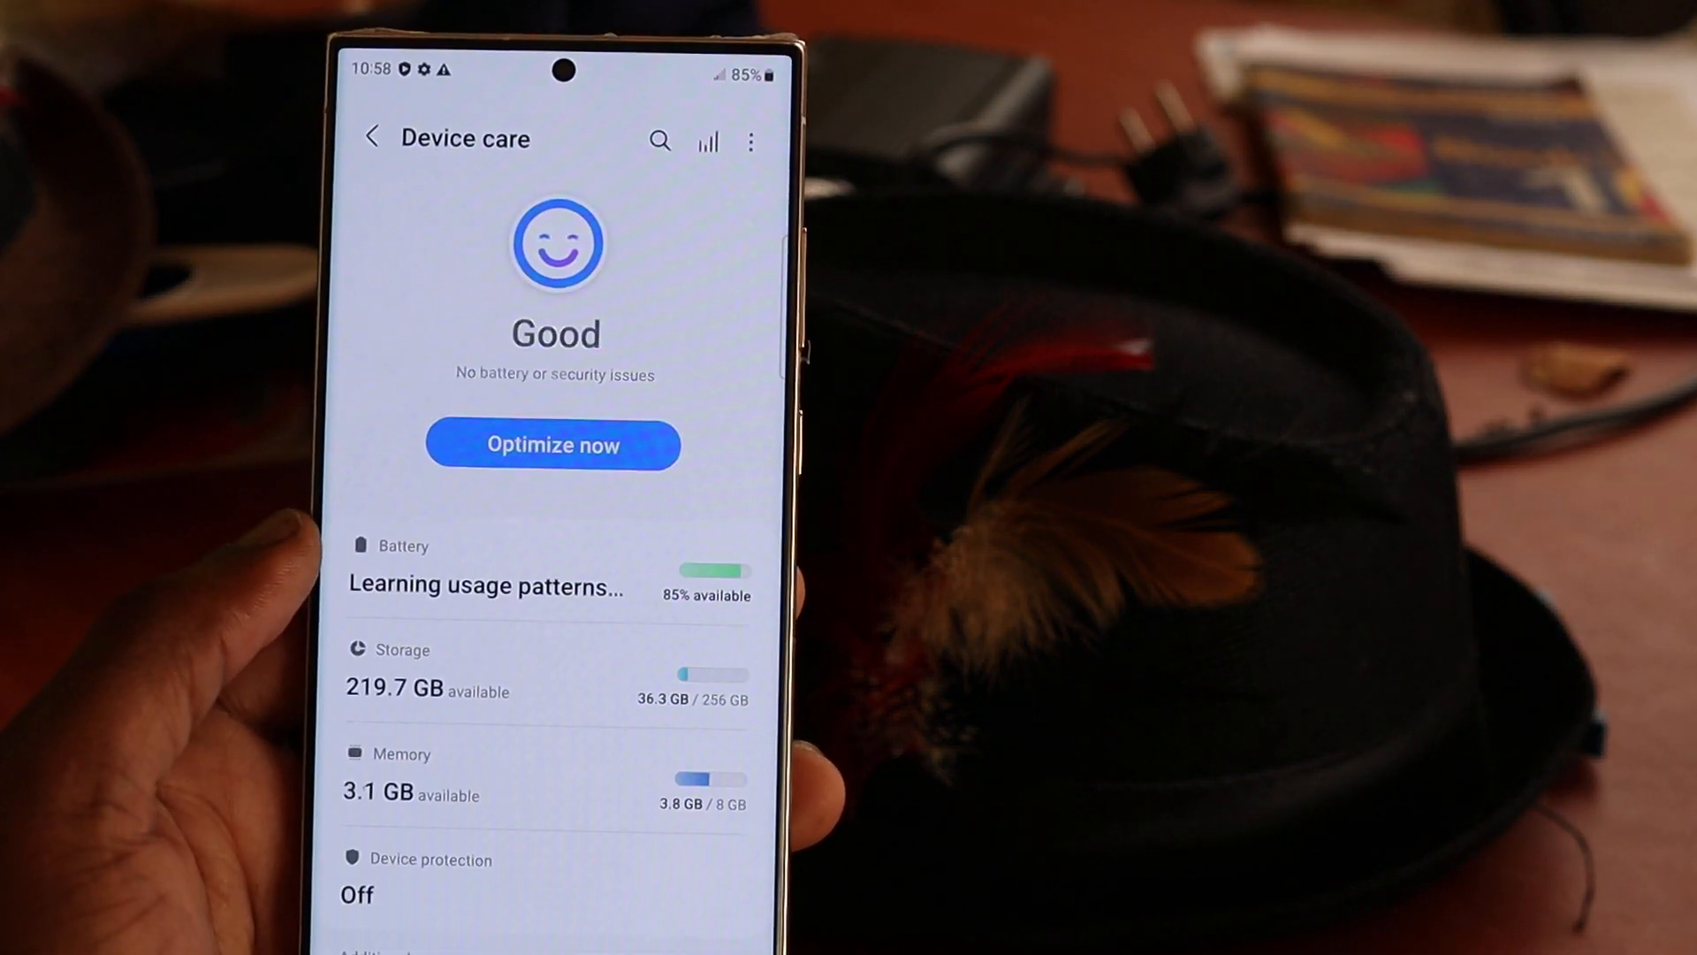
left_click(551, 444)
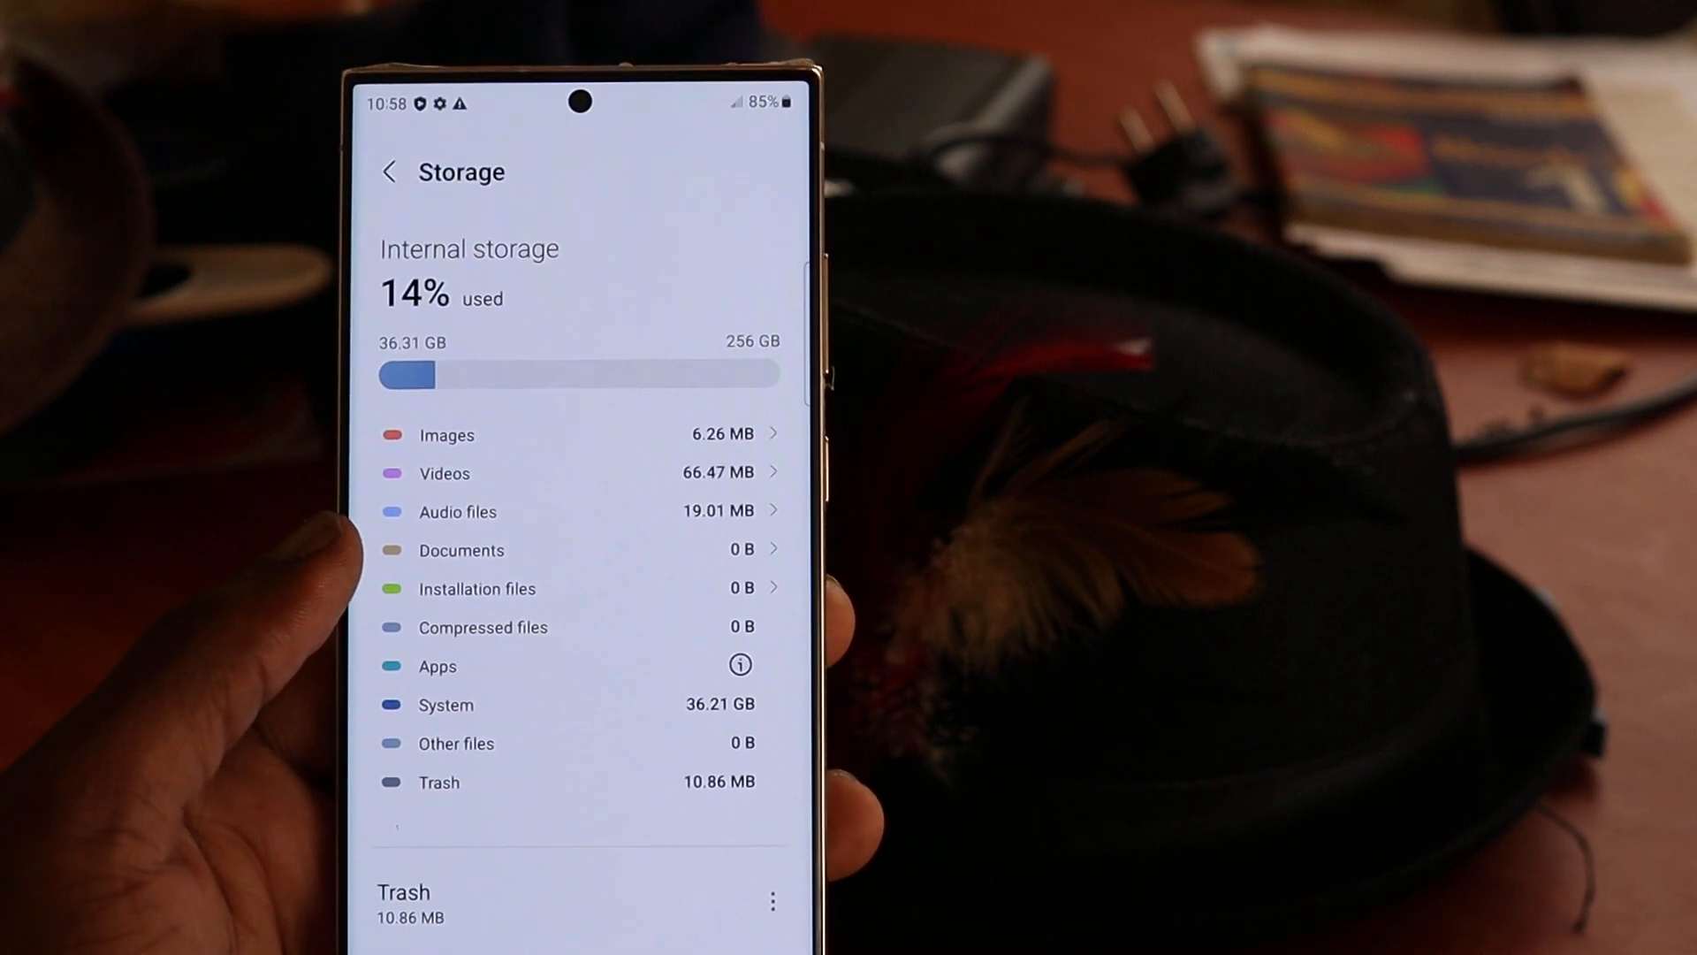
scroll("down", 3)
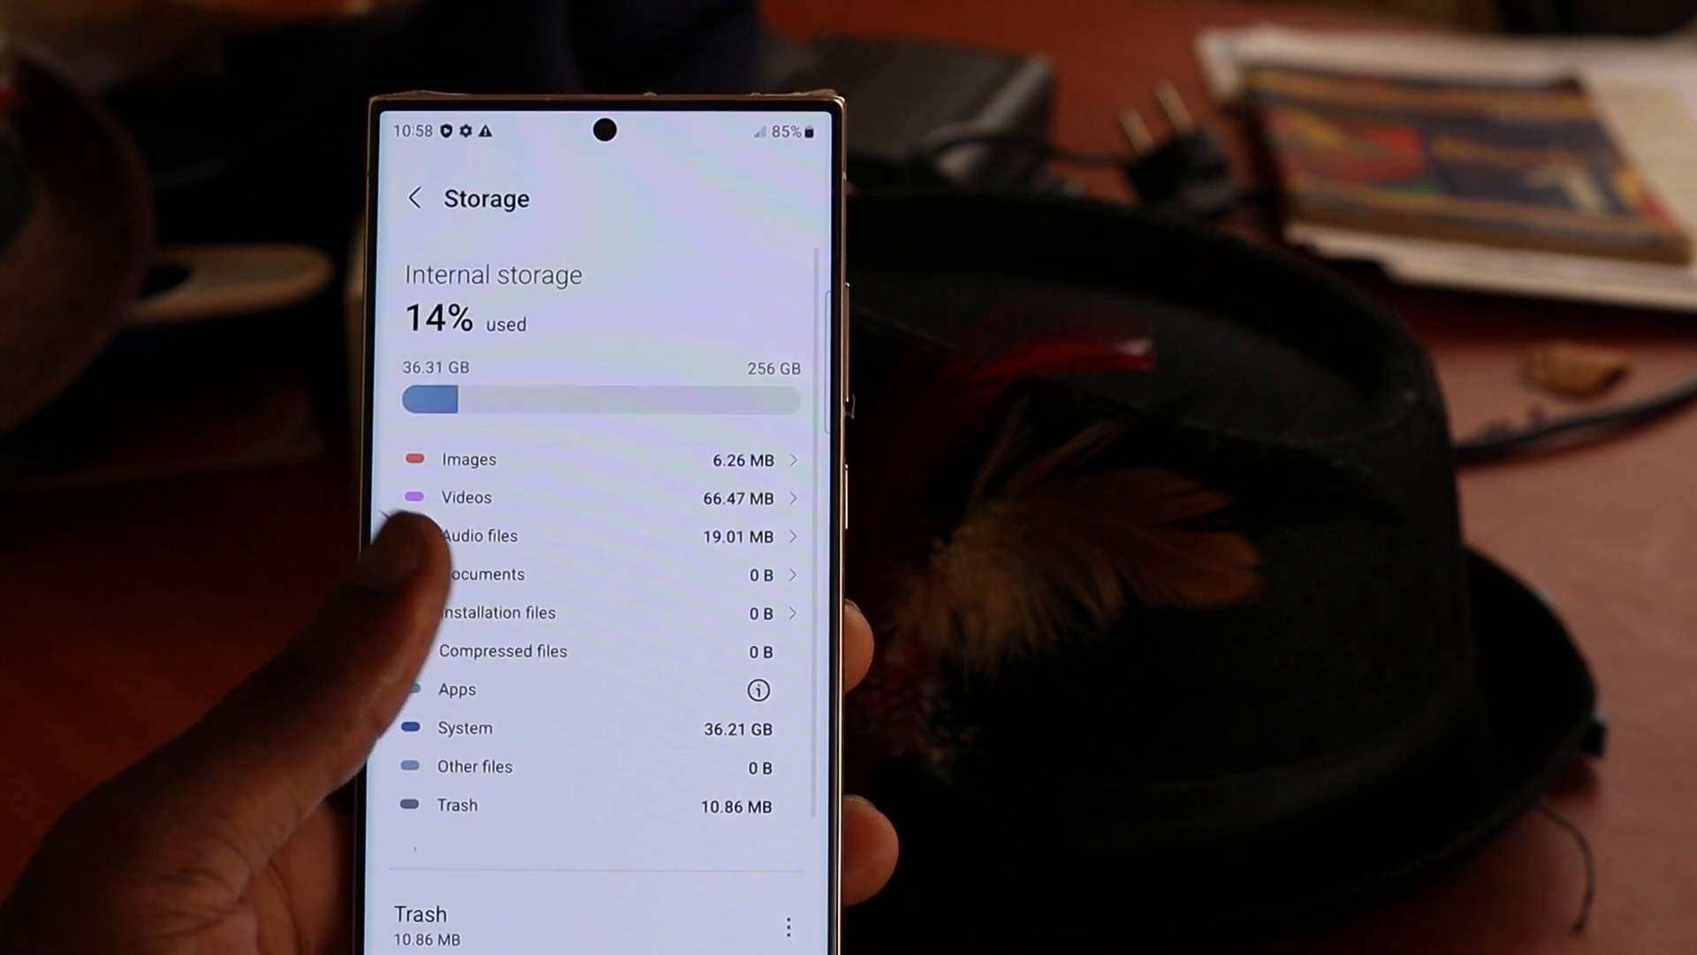
scroll("down", 3)
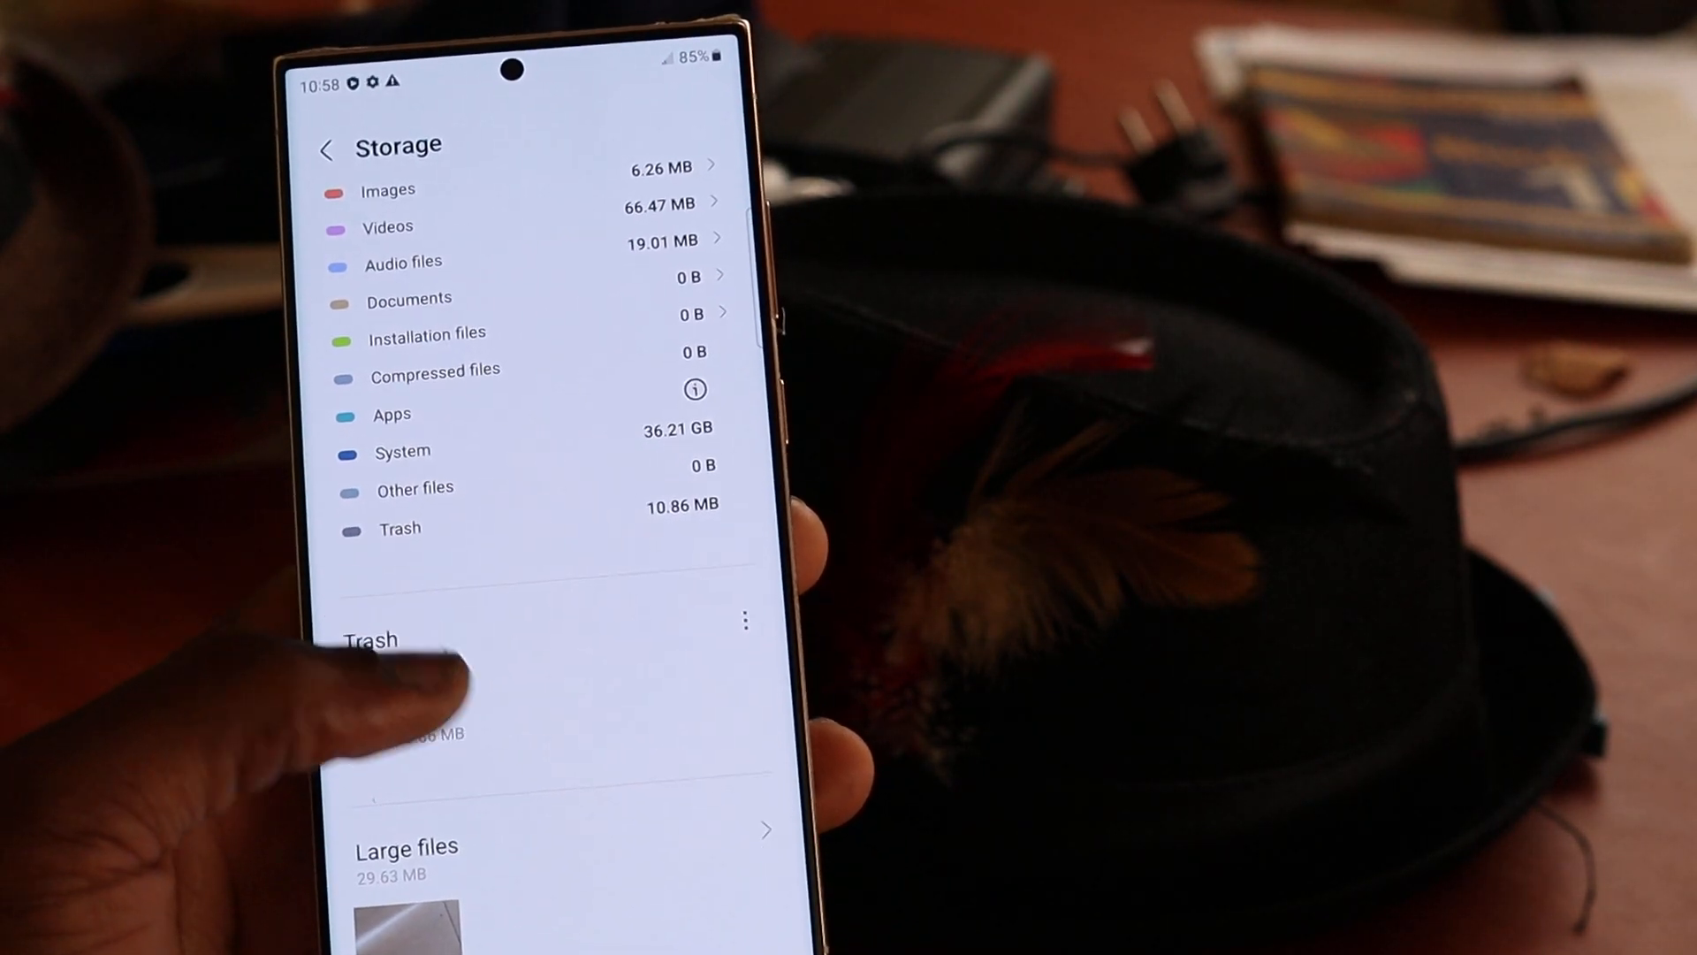
- Empty the Gallery trash, permanently deleting the one image and one video
left_click(369, 638)
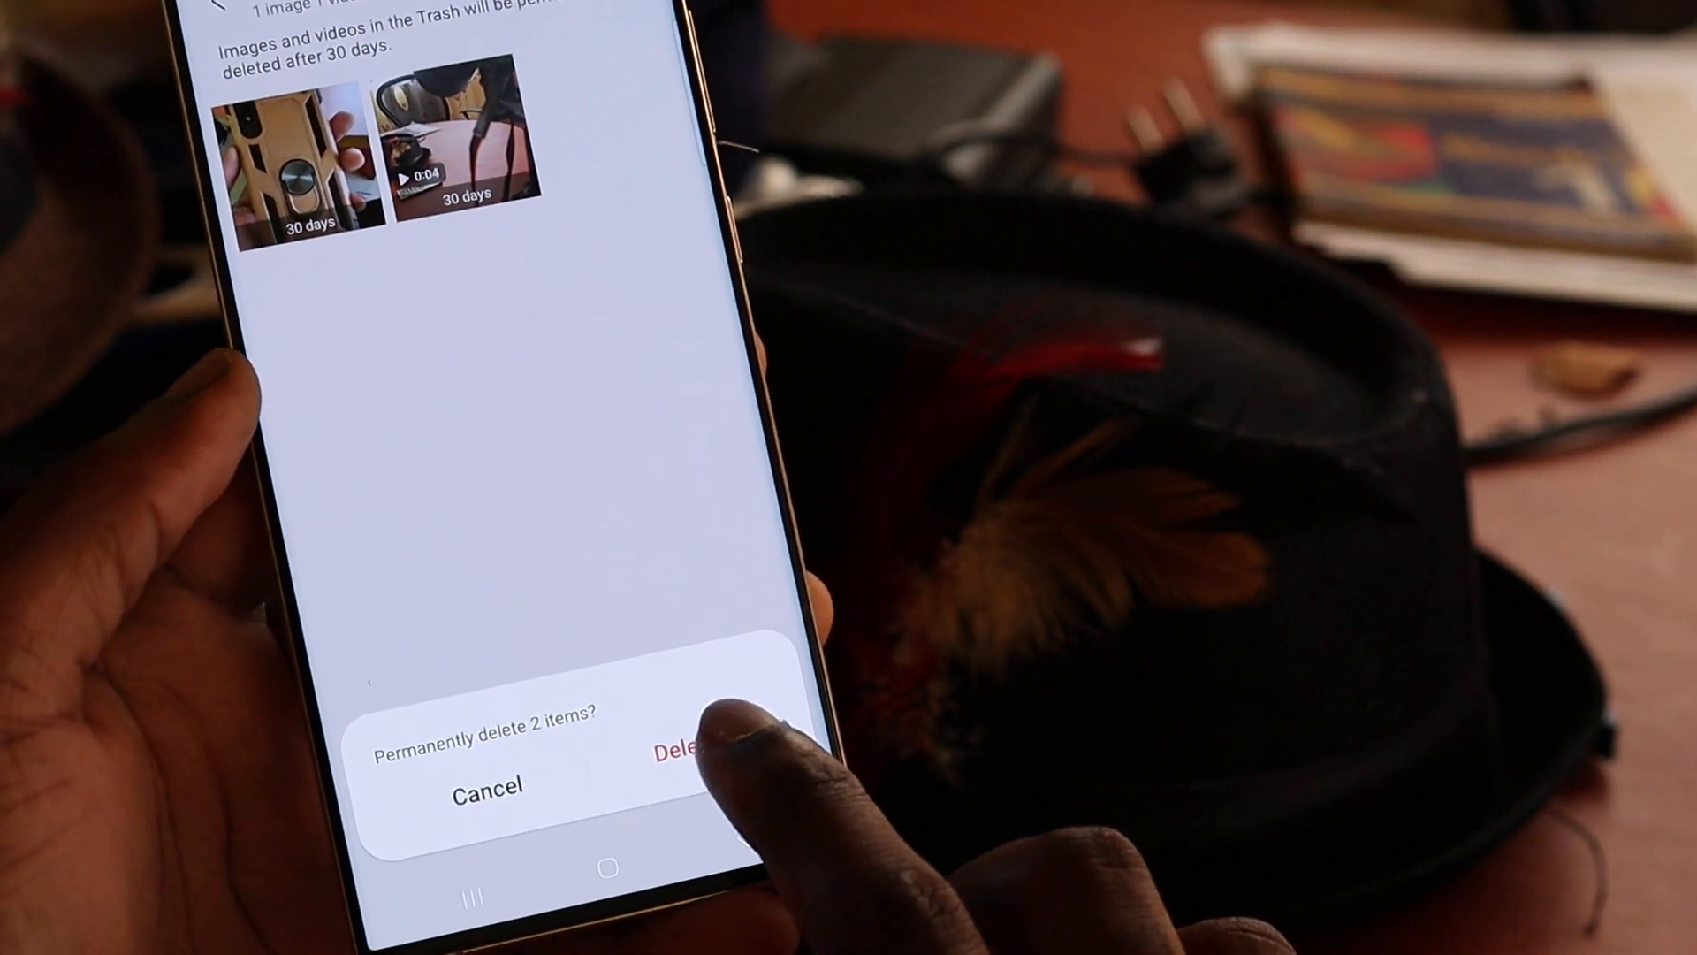
left_click(677, 753)
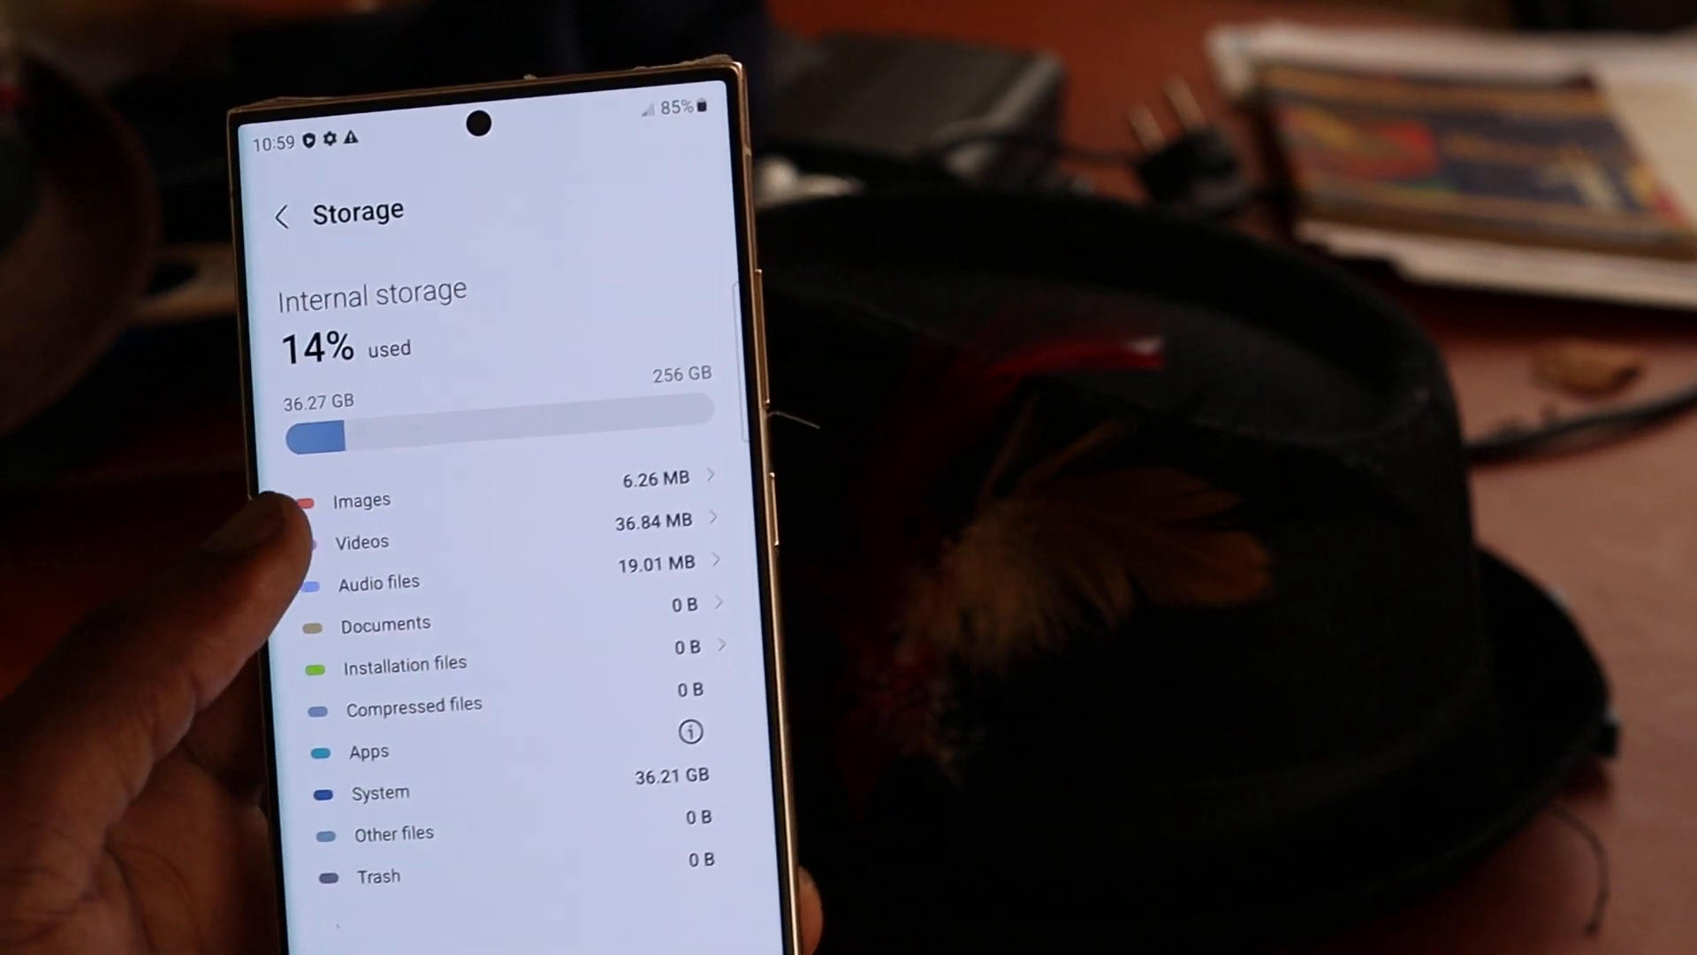
- Empty the My Files trash of the two mp4 videos and return to Storage at 0 B
left_click(362, 541)
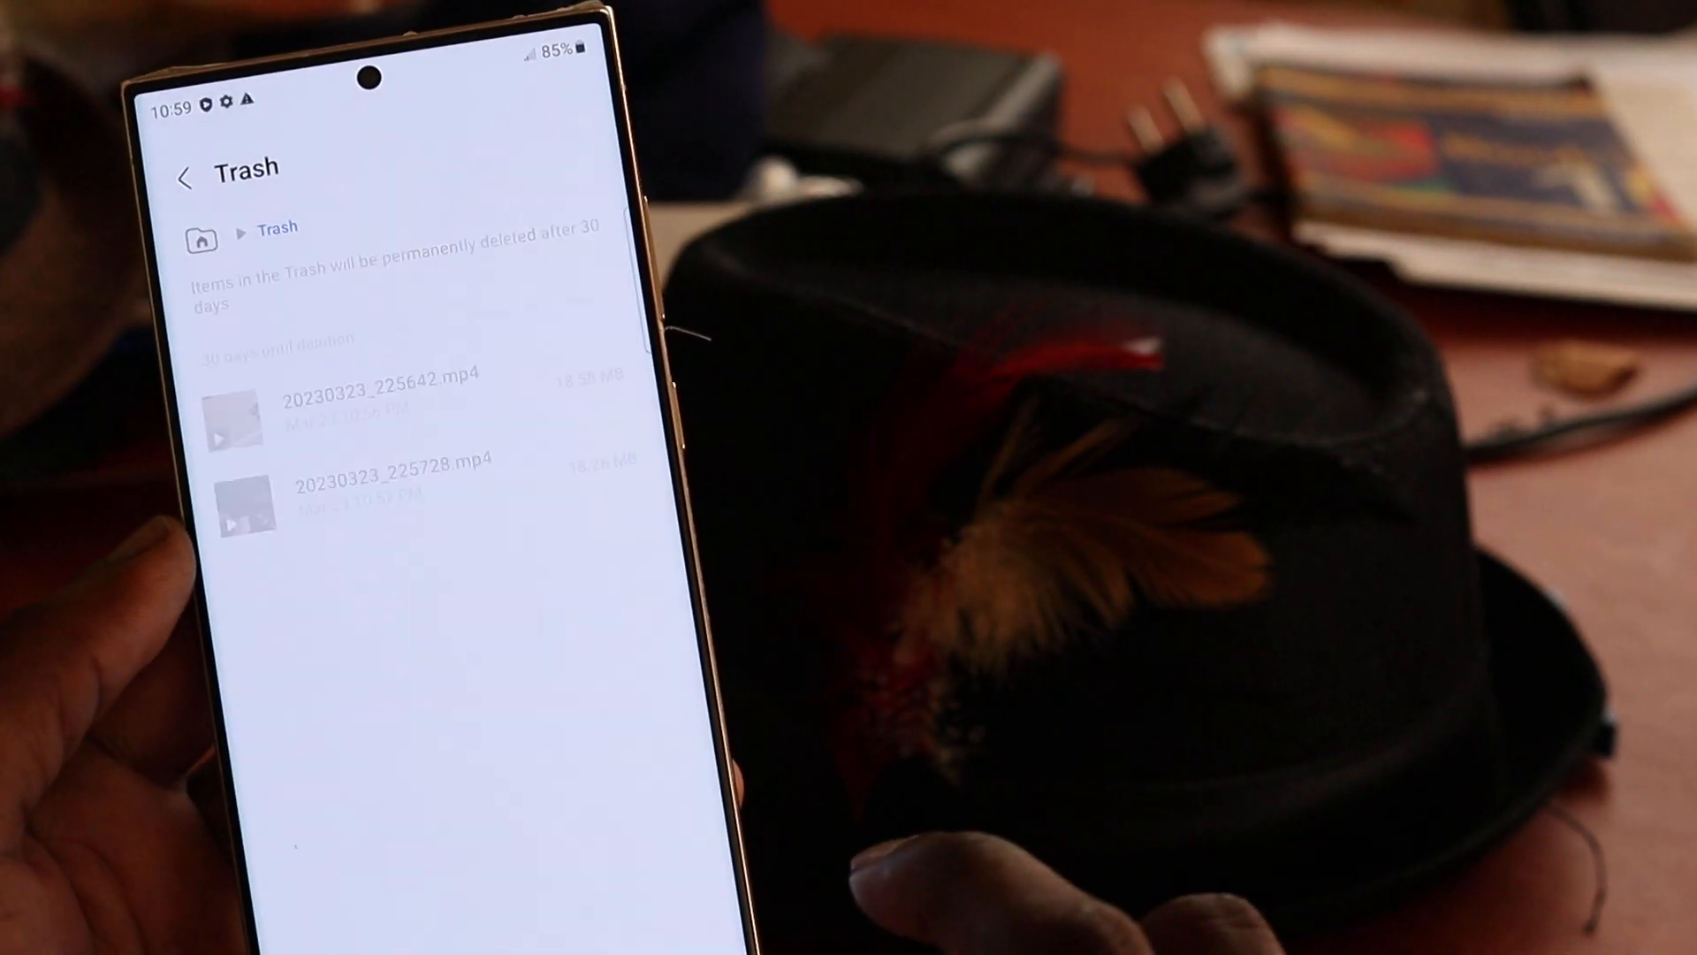
left_click(189, 175)
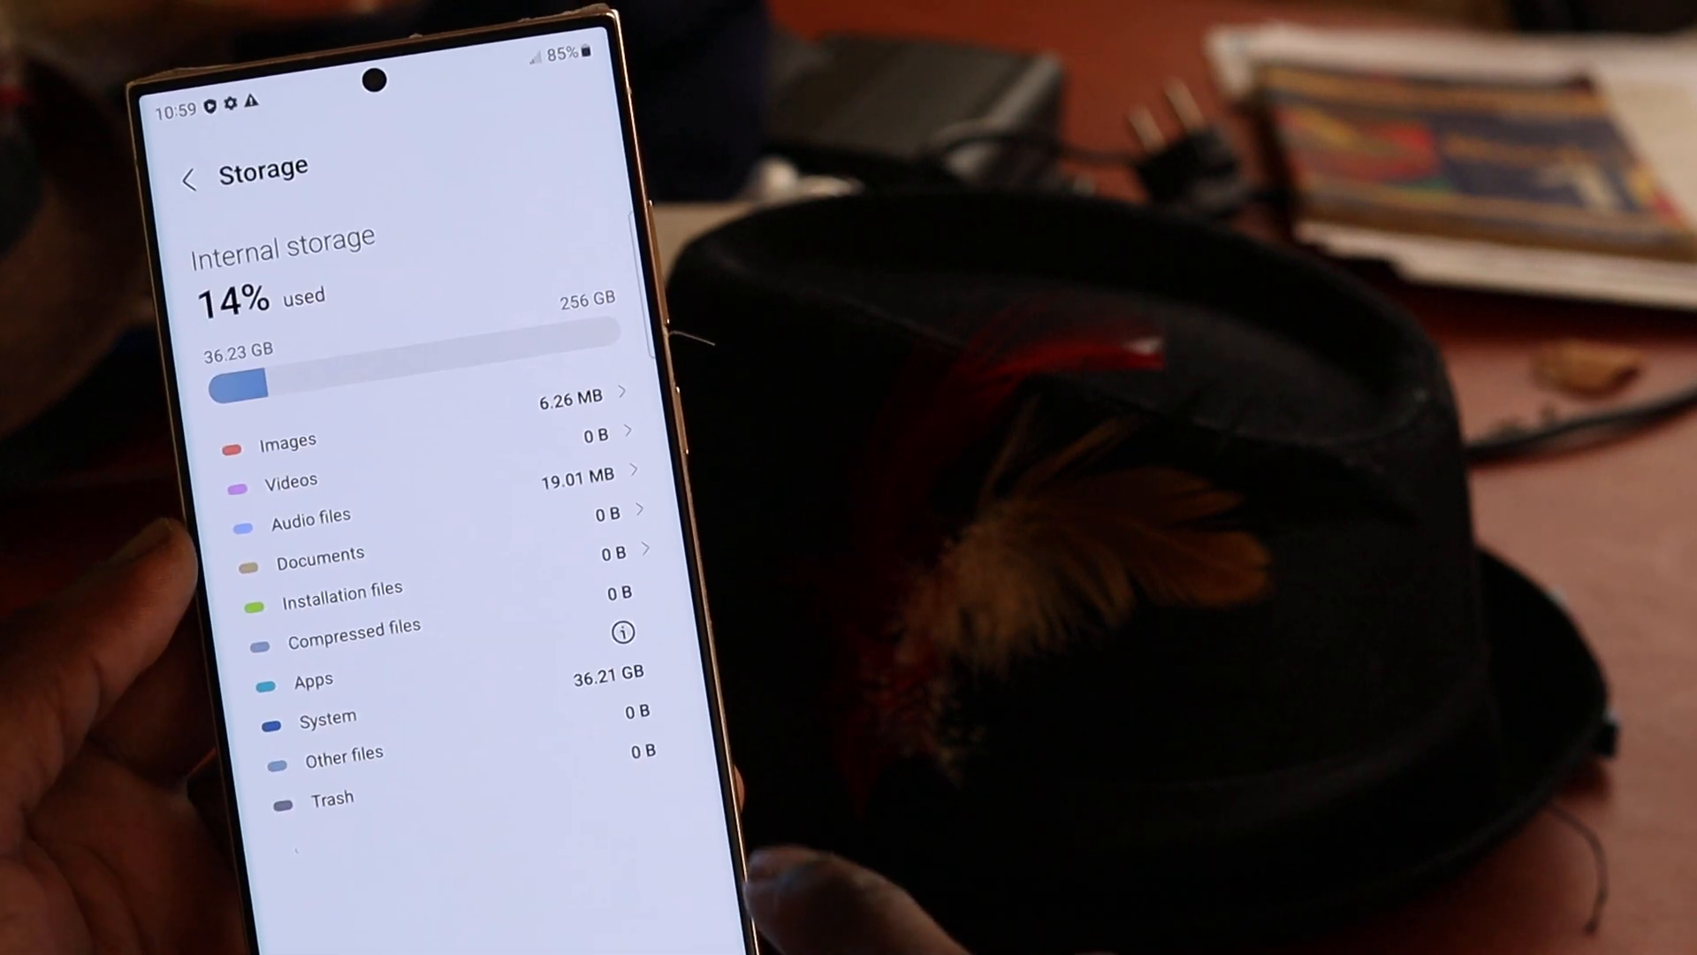